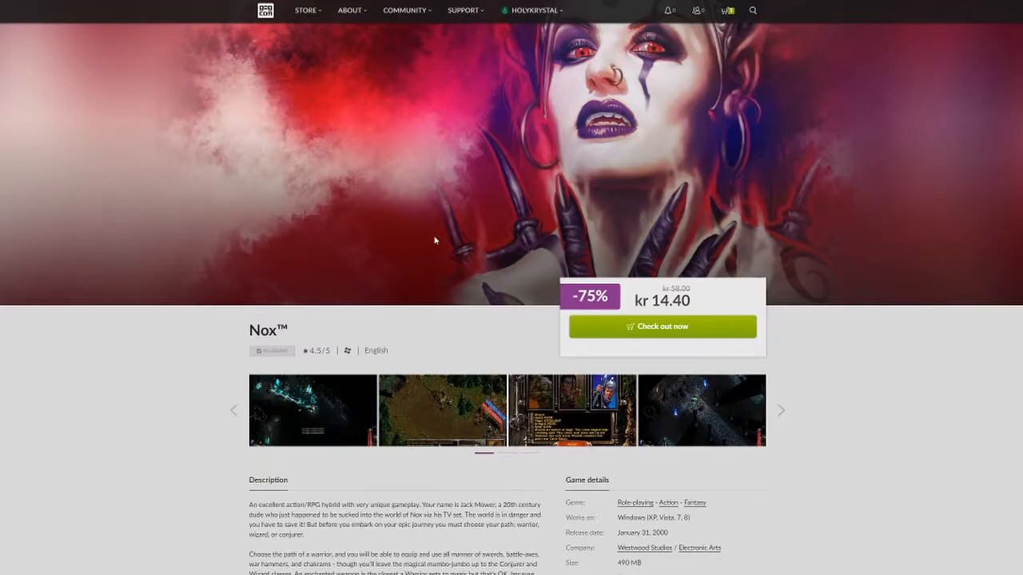
# Search the Start menu for 'nox' to show the installed Nox app as best match.
pyautogui.scroll(-3)
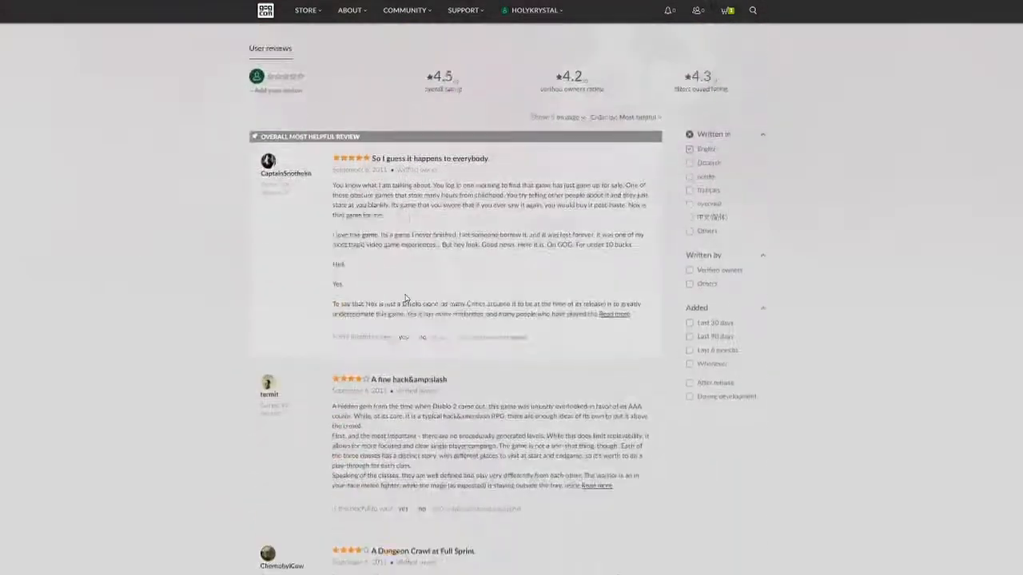
pyautogui.scroll(3)
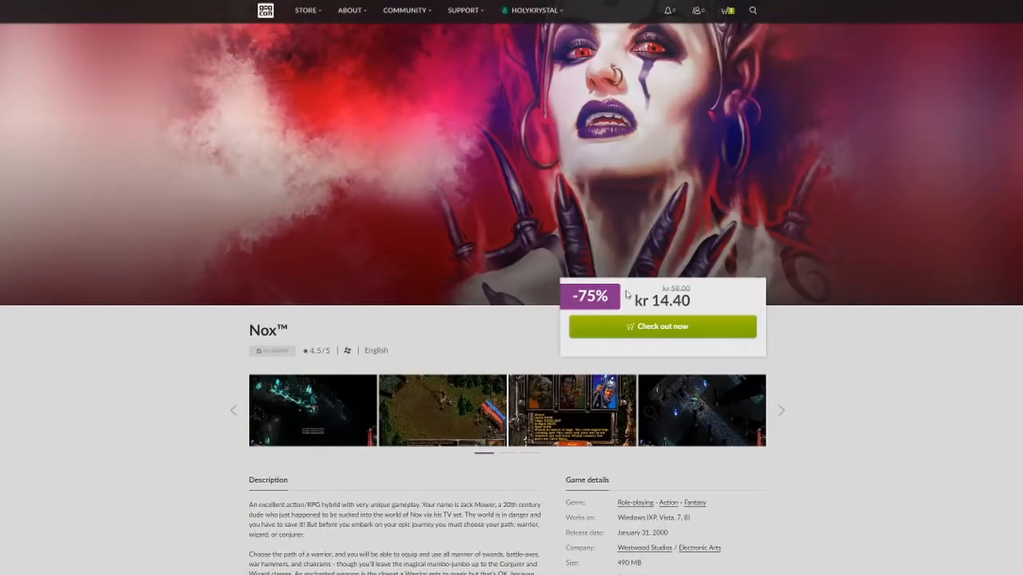
pyautogui.moveTo(394, 268)
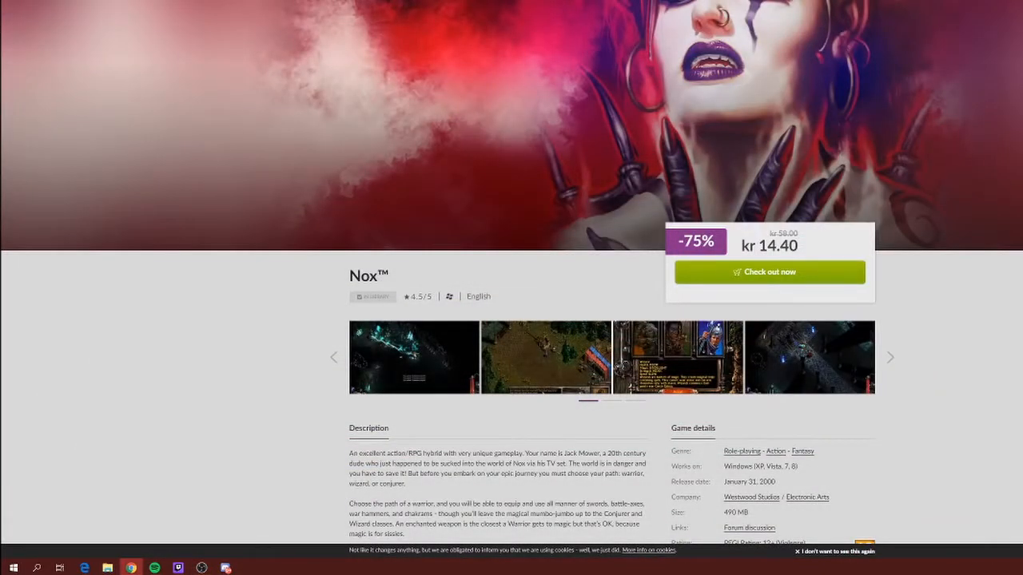
pyautogui.click(11, 566)
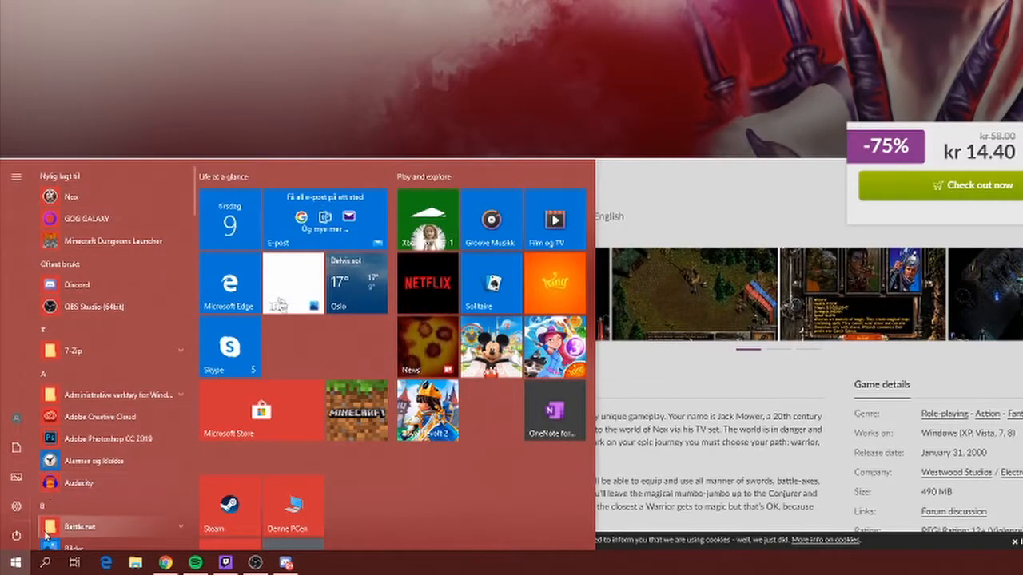
pyautogui.click(15, 563)
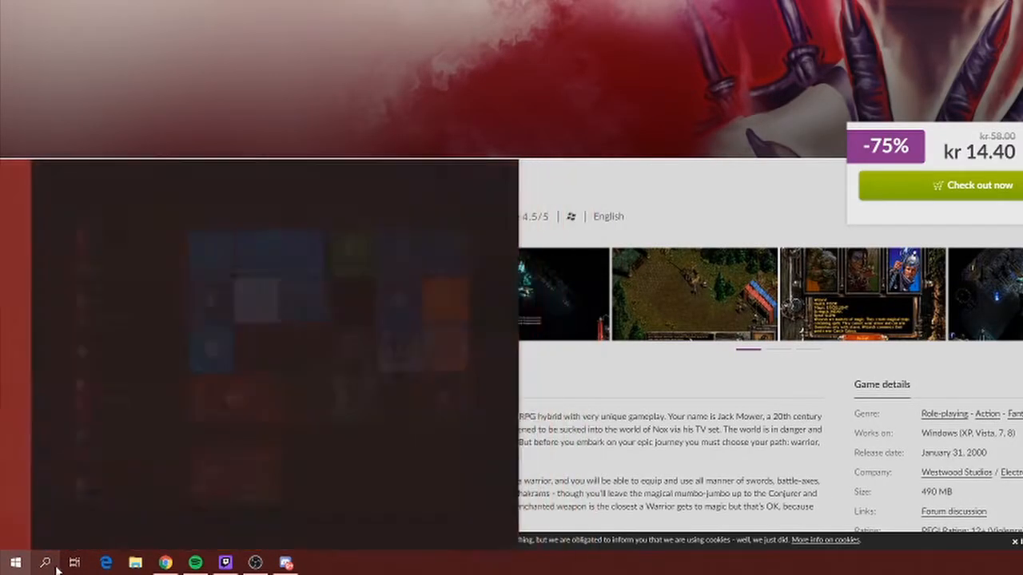
pyautogui.write('nox')
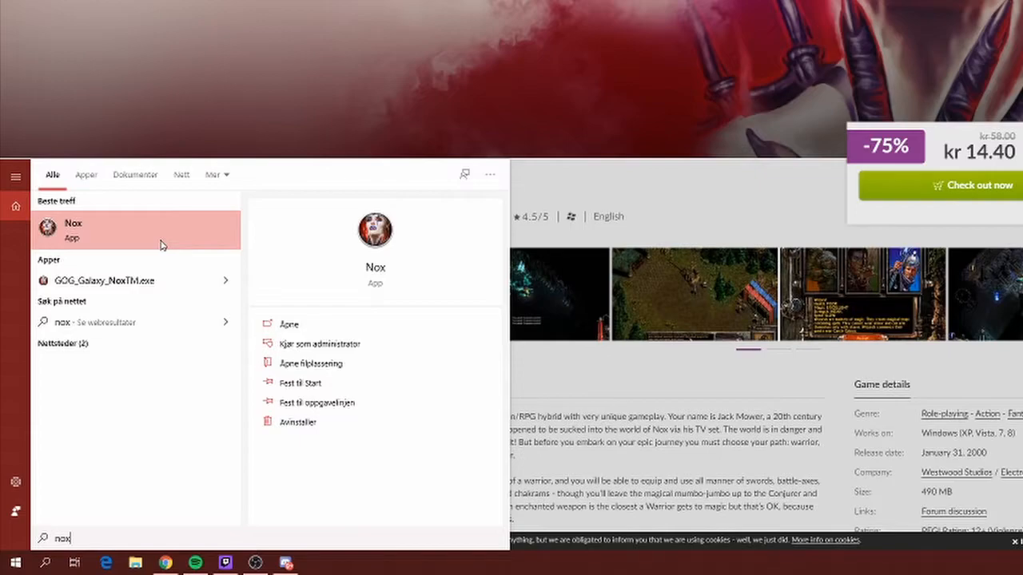
pyautogui.moveTo(163, 240)
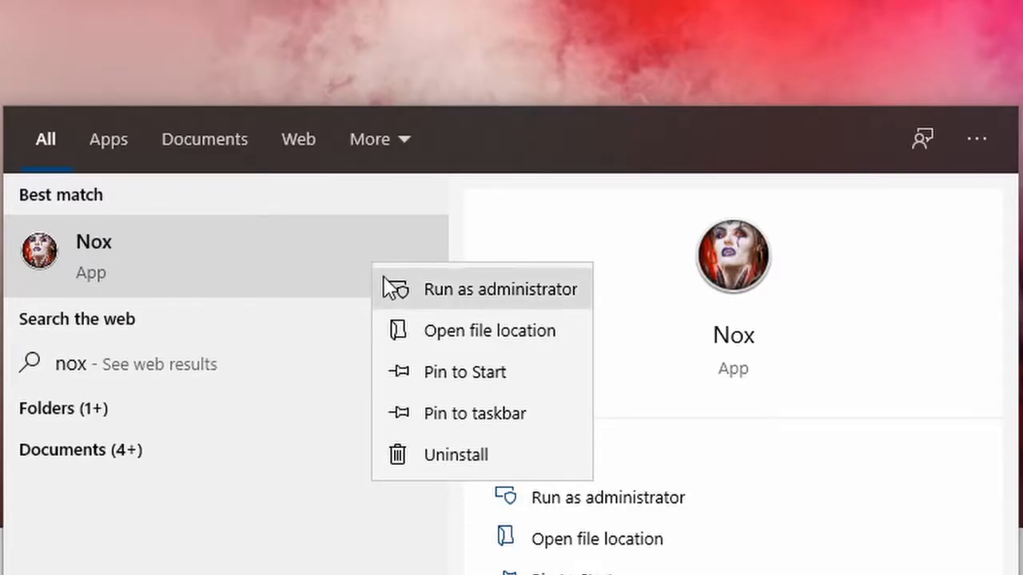
pyautogui.moveTo(467, 342)
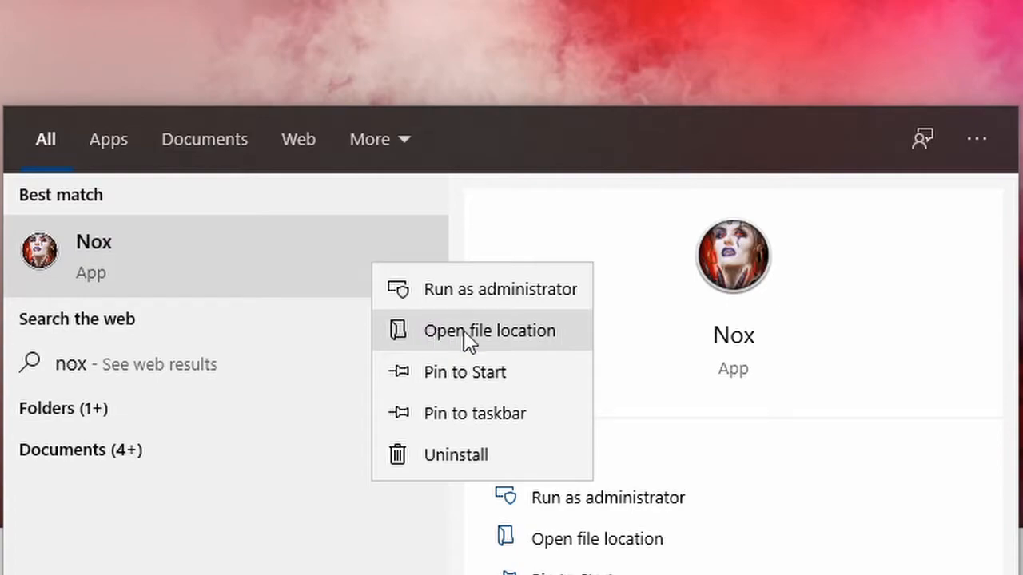
pyautogui.moveTo(566, 343)
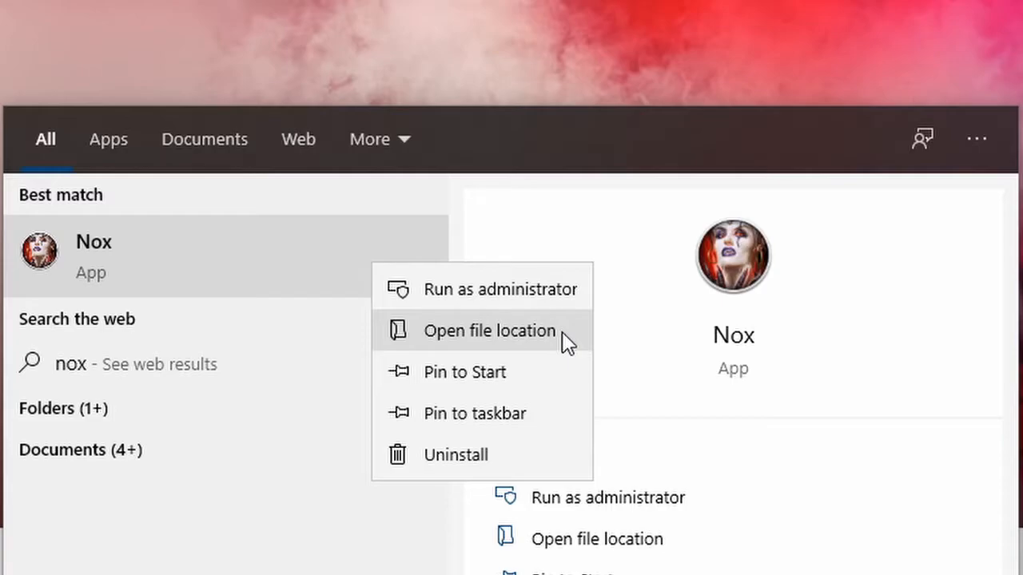
# Show the Nox shortcut's file location and bring up its context menu.
pyautogui.click(489, 331)
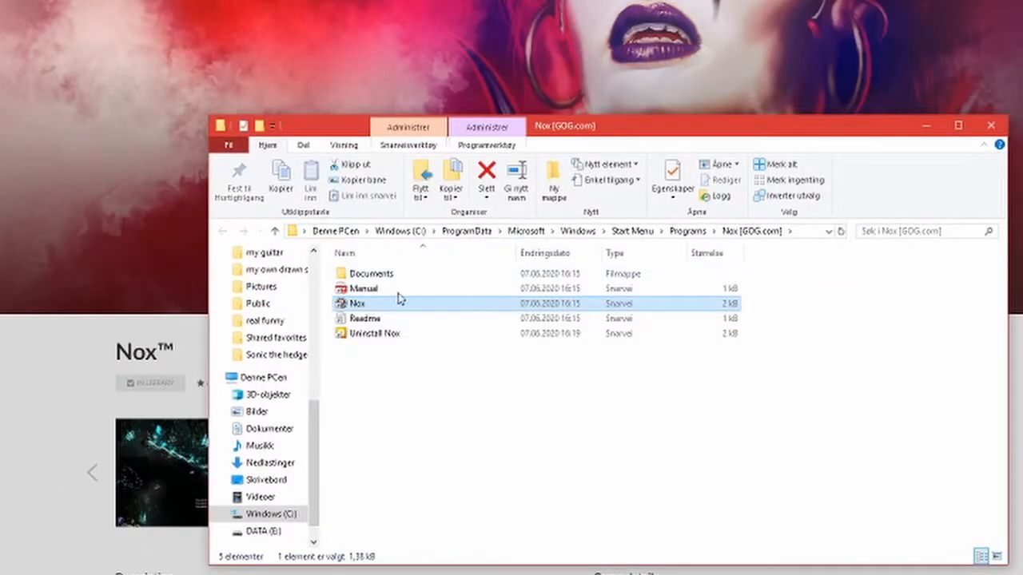
pyautogui.moveTo(735, 401)
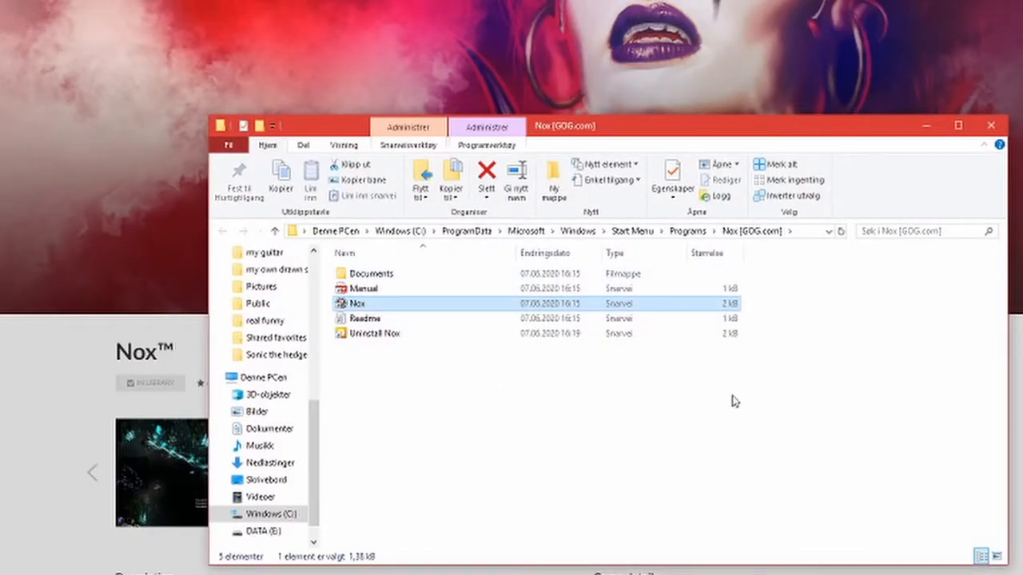
pyautogui.moveTo(370, 273)
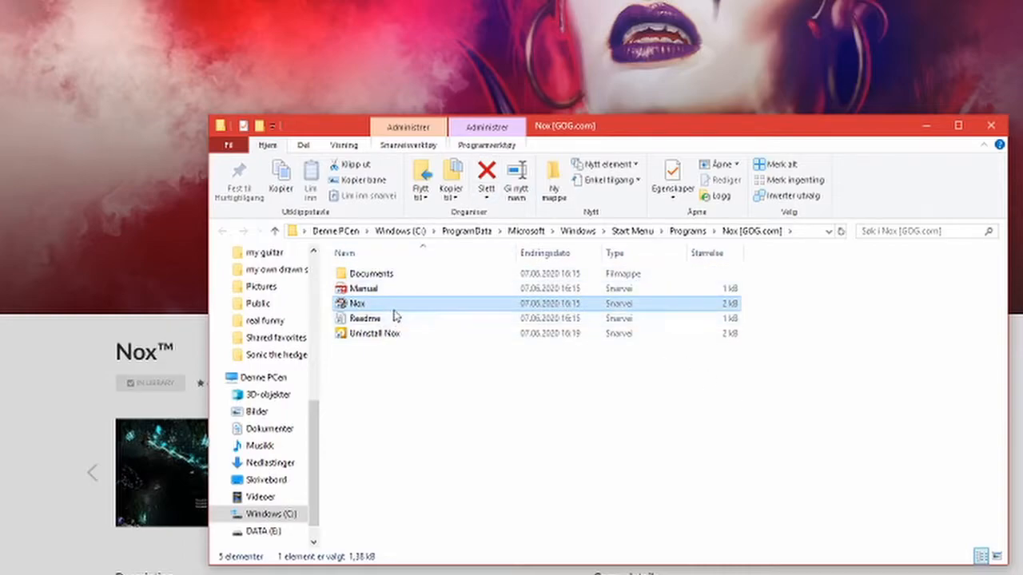
pyautogui.moveTo(358, 306)
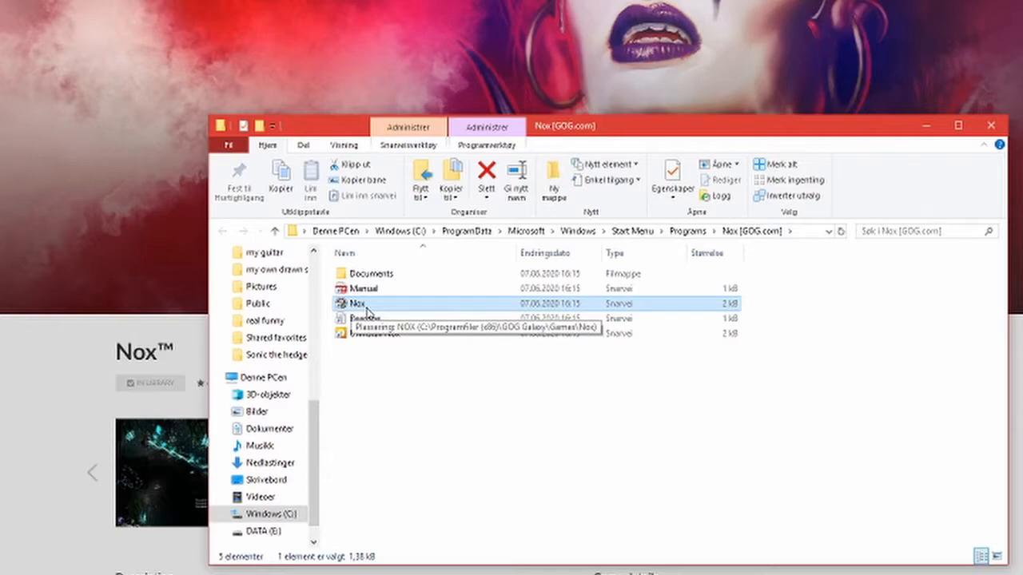
pyautogui.rightClick(358, 303)
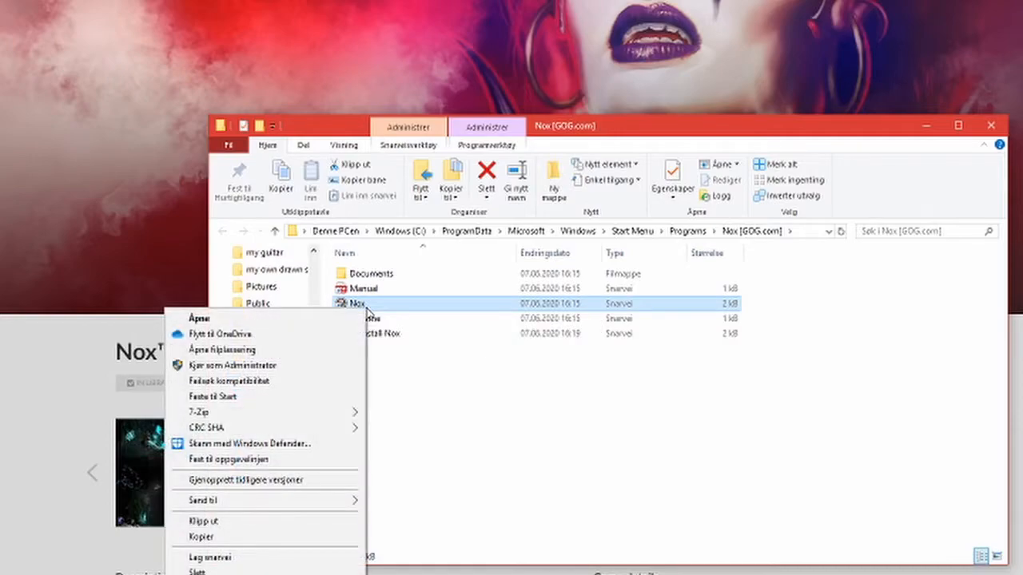
pyautogui.moveTo(386, 308)
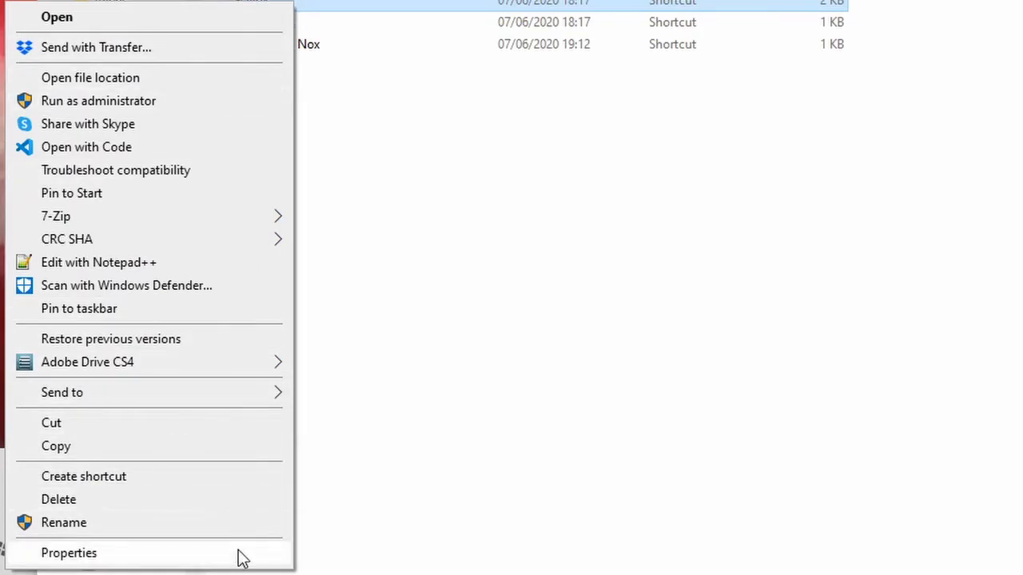
# Show the Compatibility settings in the Nox shortcut's Properties dialog.
pyautogui.click(68, 553)
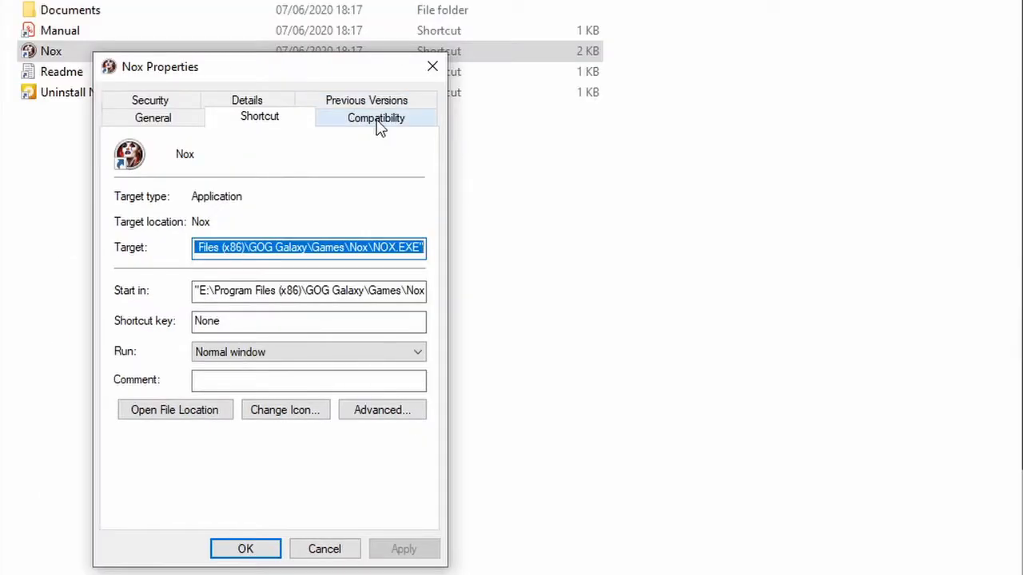
pyautogui.moveTo(412, 127)
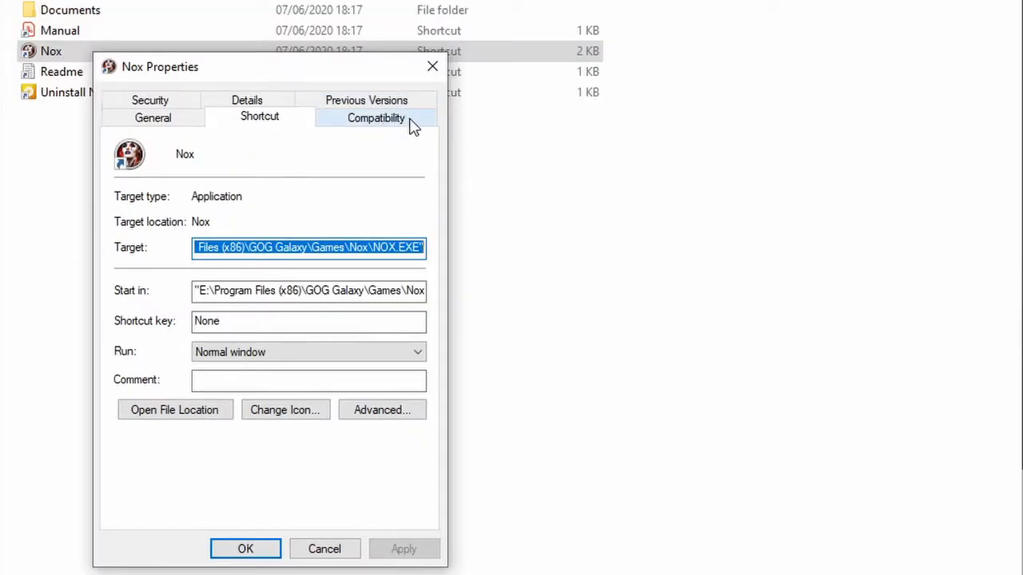
pyautogui.click(375, 118)
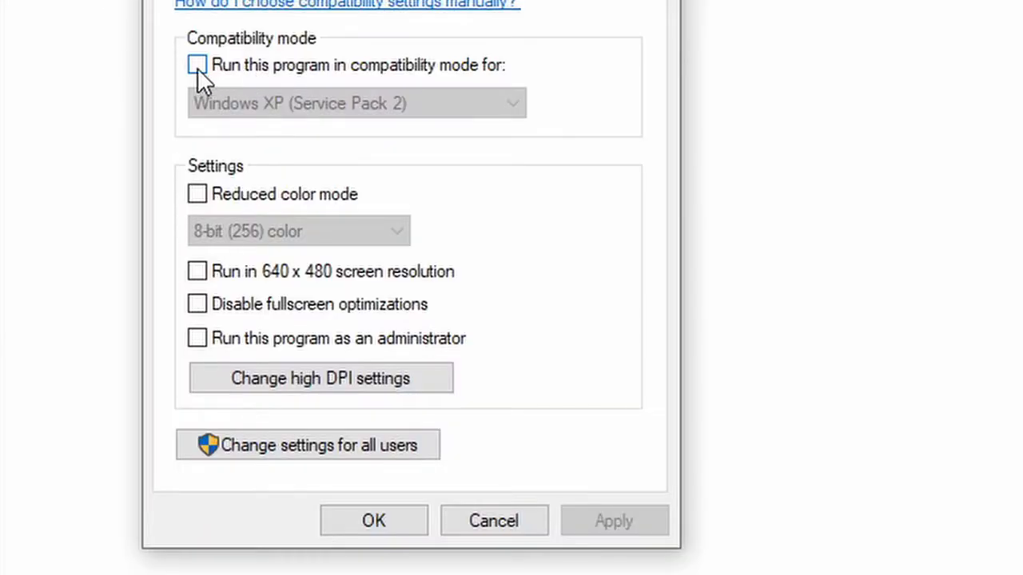
# Enable compatibility mode for Windows 98 / Windows Me.
pyautogui.click(197, 64)
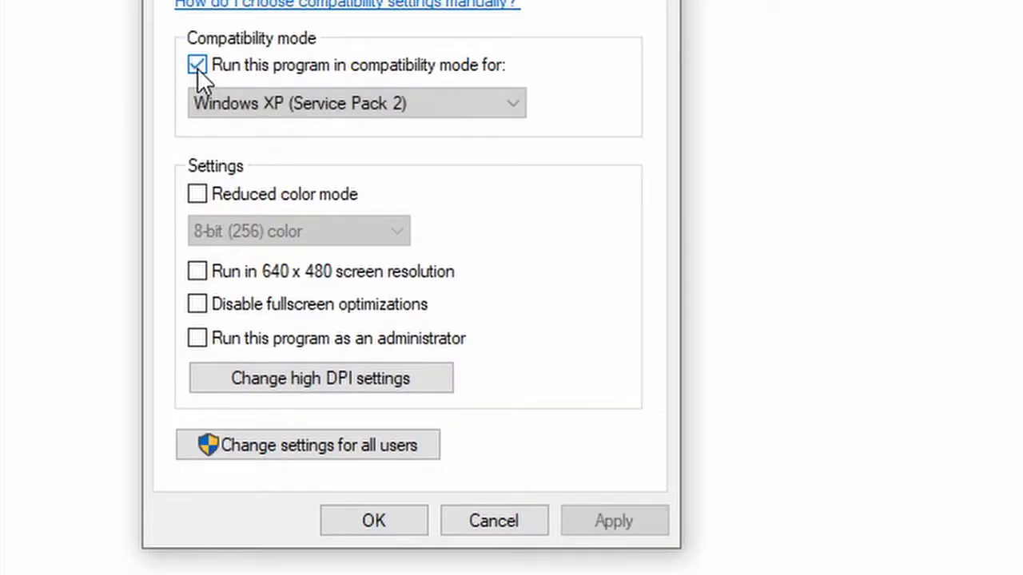
pyautogui.click(354, 102)
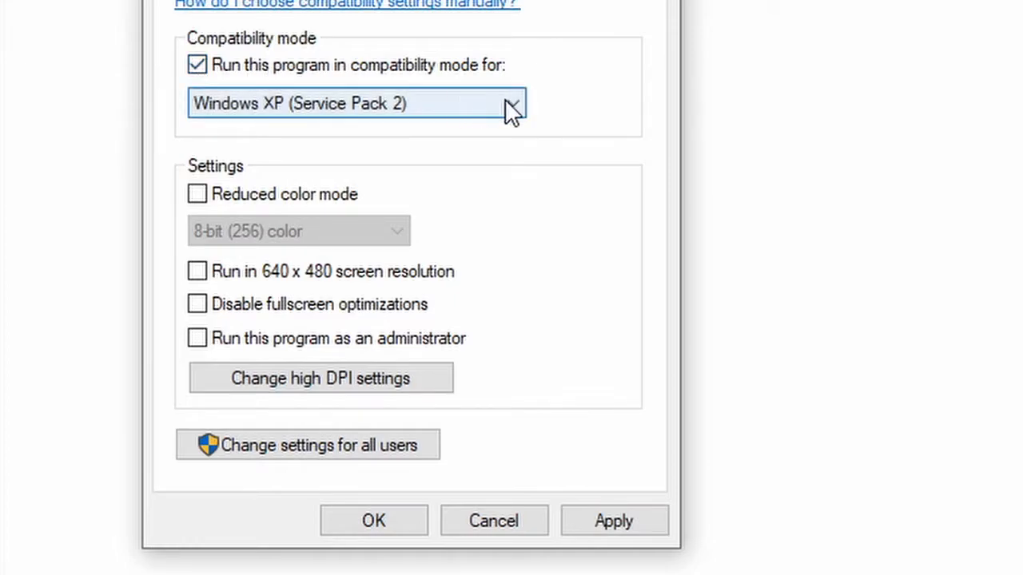
pyautogui.click(511, 104)
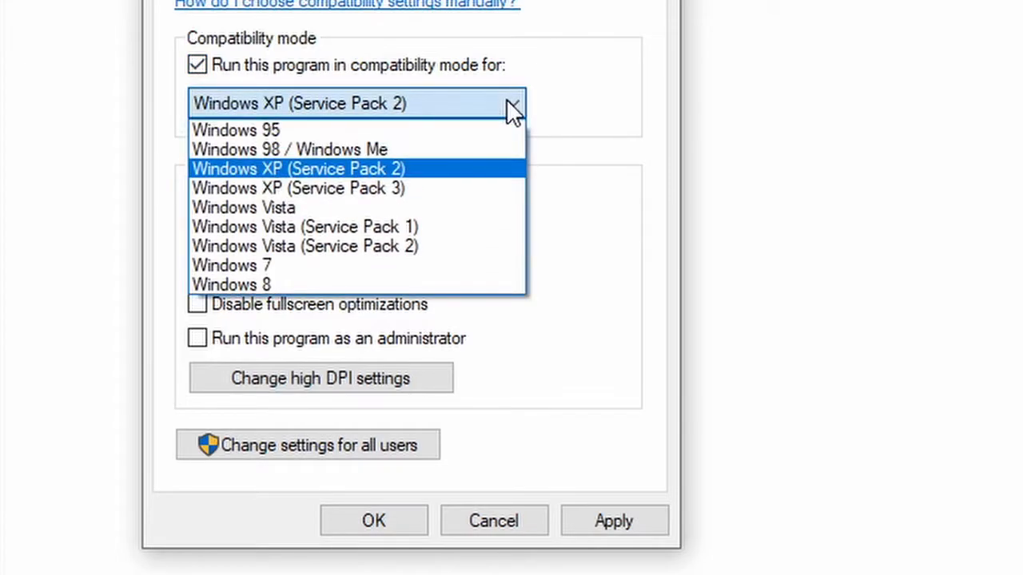
pyautogui.moveTo(480, 150)
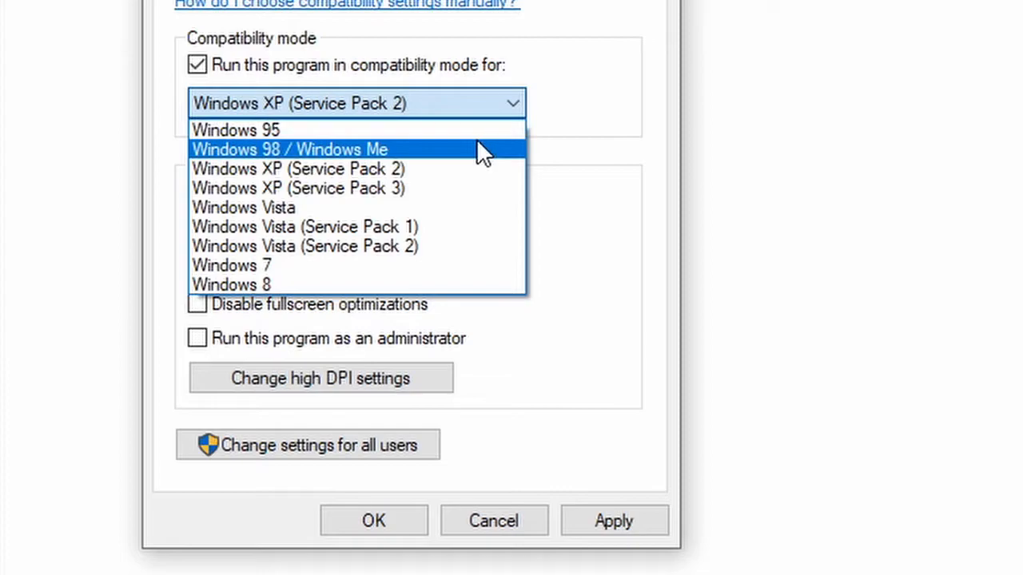
pyautogui.click(291, 150)
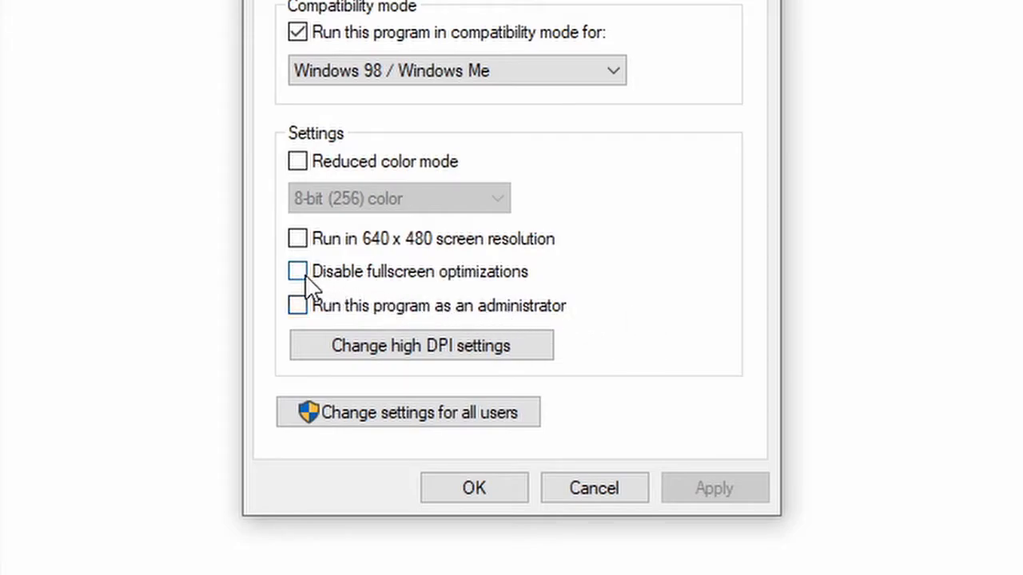
pyautogui.moveTo(297, 307)
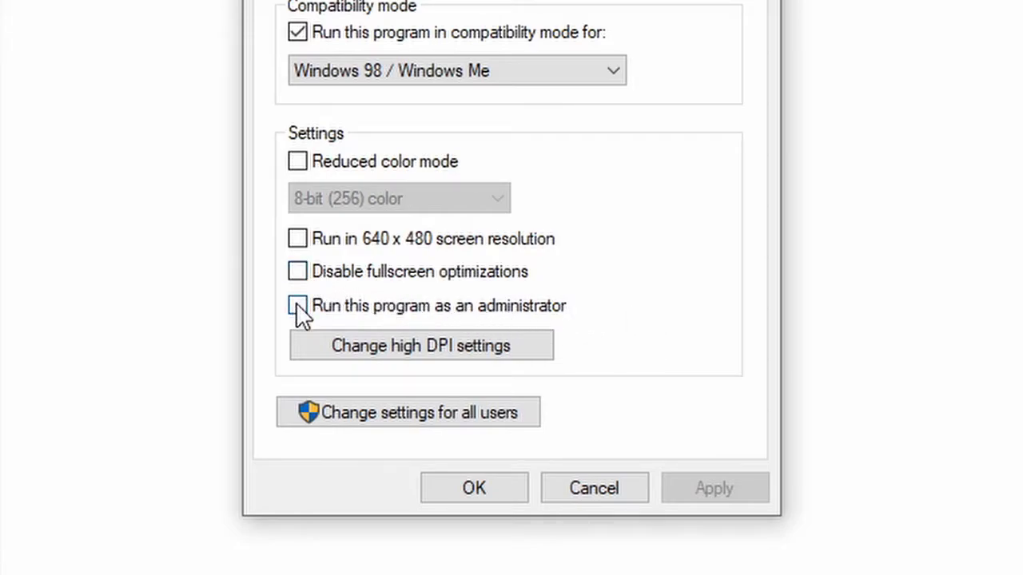
# Enable Run as administrator, then apply and confirm the settings.
pyautogui.click(298, 306)
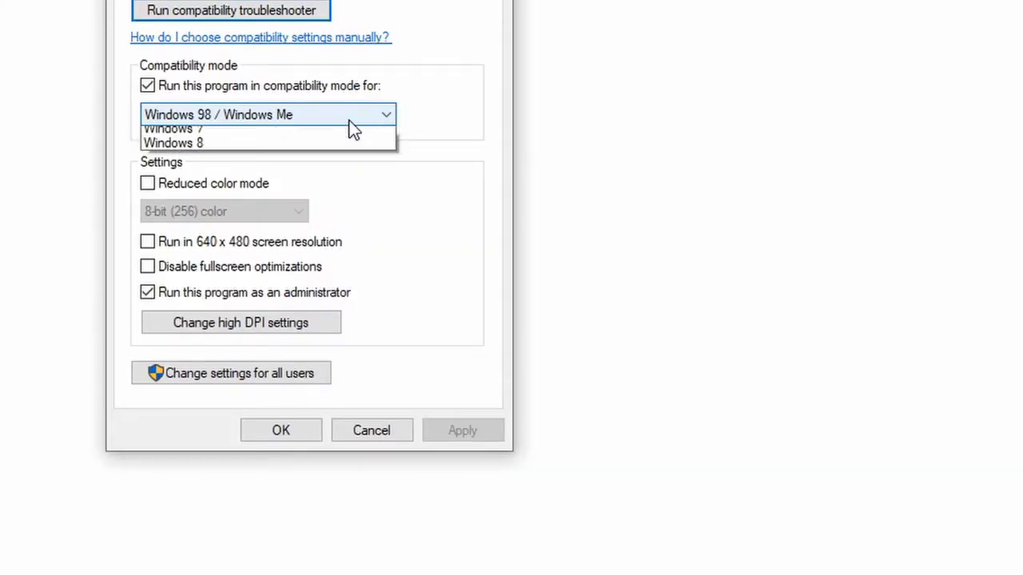
pyautogui.click(269, 115)
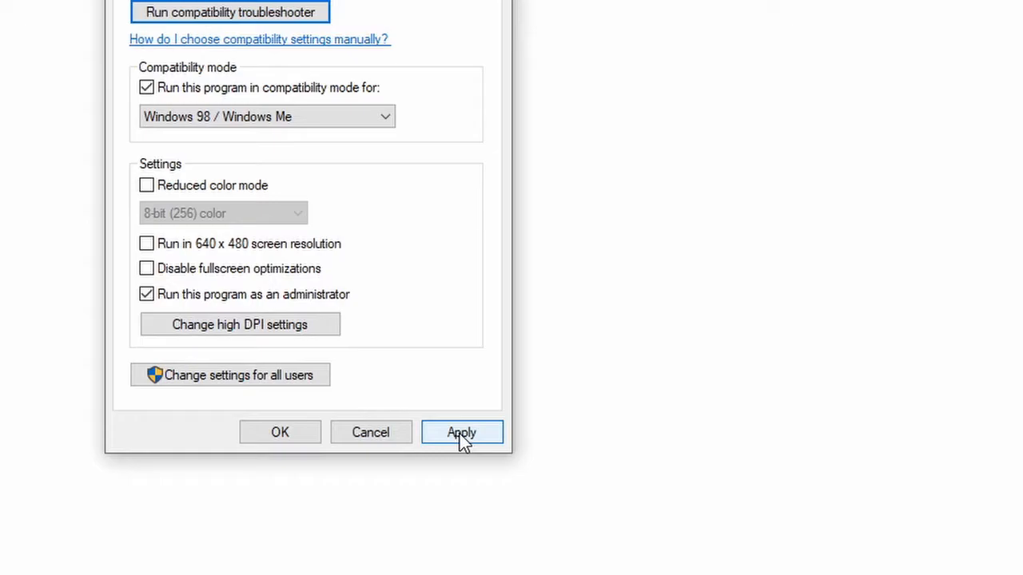
pyautogui.click(461, 431)
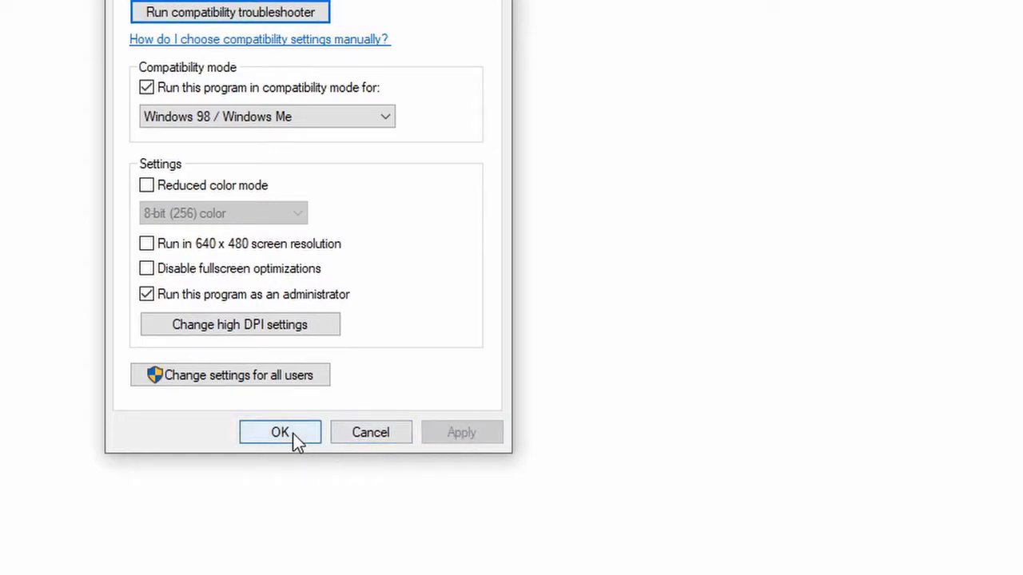
pyautogui.click(280, 431)
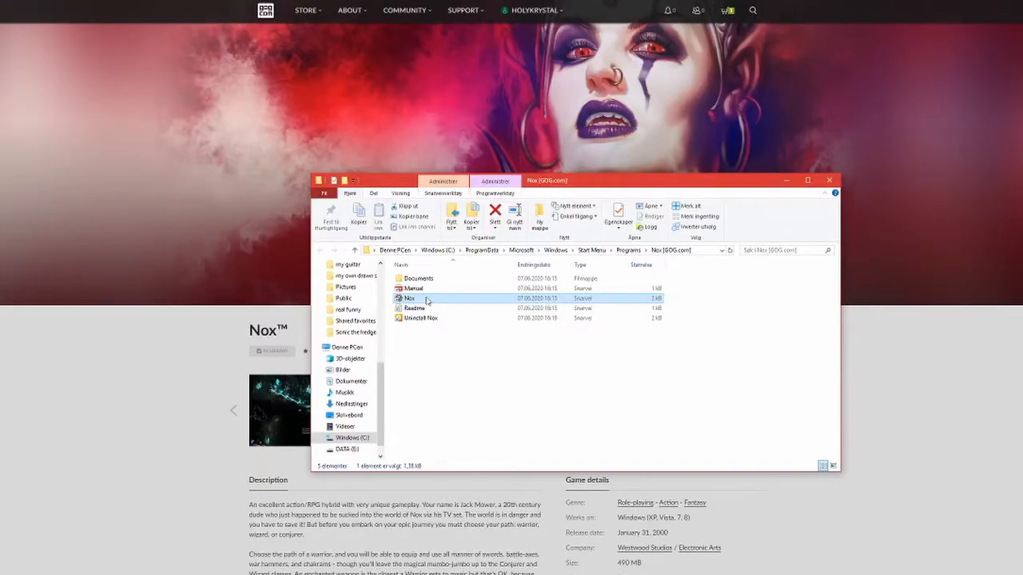
# Launch Nox, continue past the title screen and choose Solo play.
pyautogui.doubleClick(409, 299)
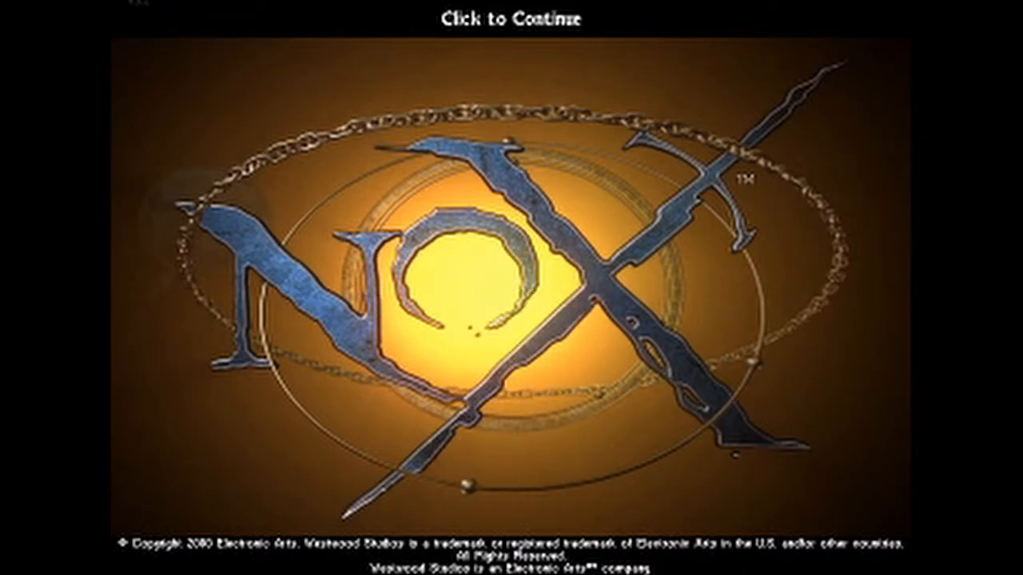
pyautogui.click(512, 288)
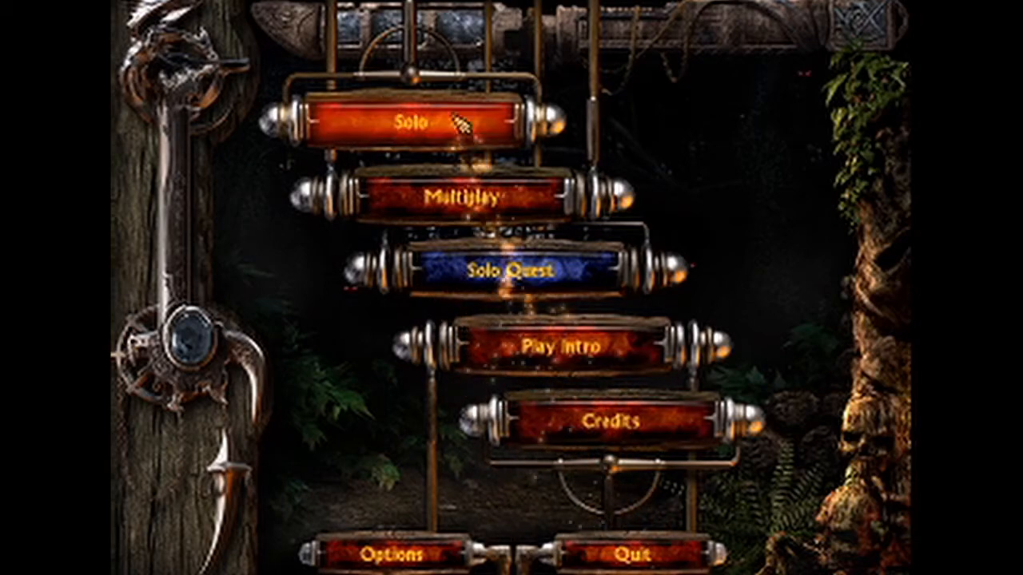
pyautogui.click(413, 121)
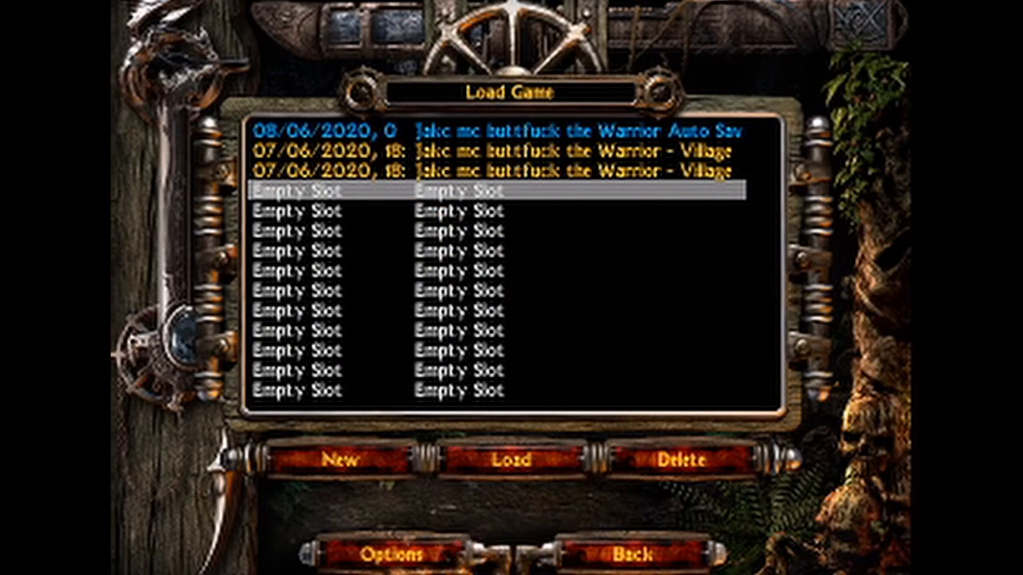
pyautogui.moveTo(384, 454)
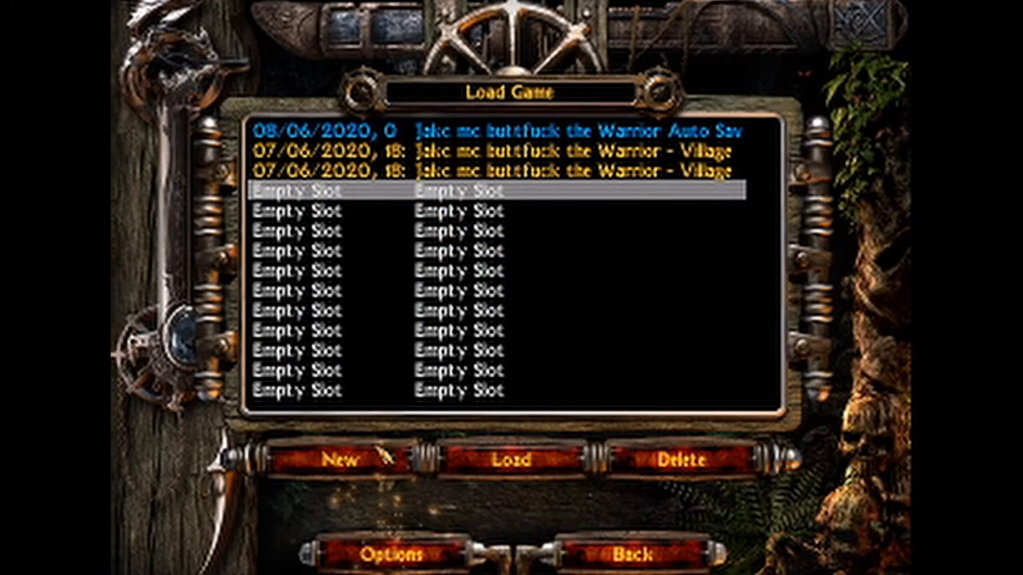
# Create a new character named Jack and accept it.
pyautogui.click(343, 460)
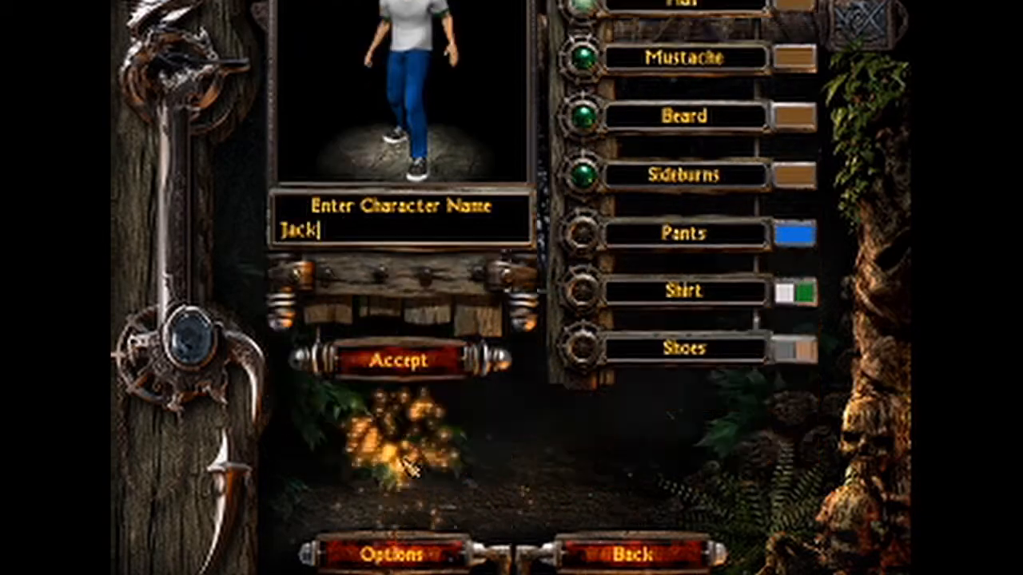
pyautogui.click(403, 360)
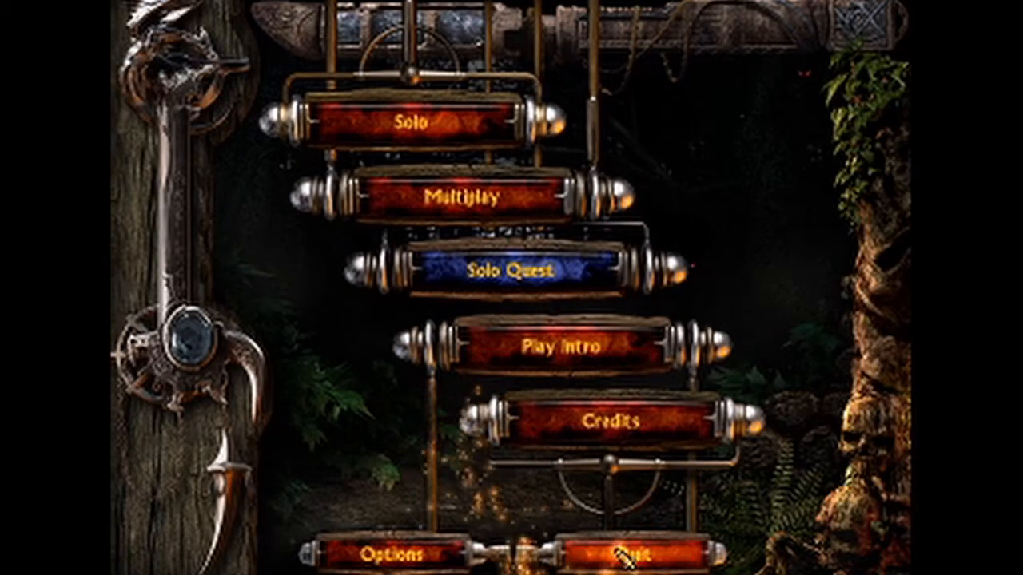
# Start playing in the cave and pick up 12 gold from the chest.
pyautogui.click(632, 553)
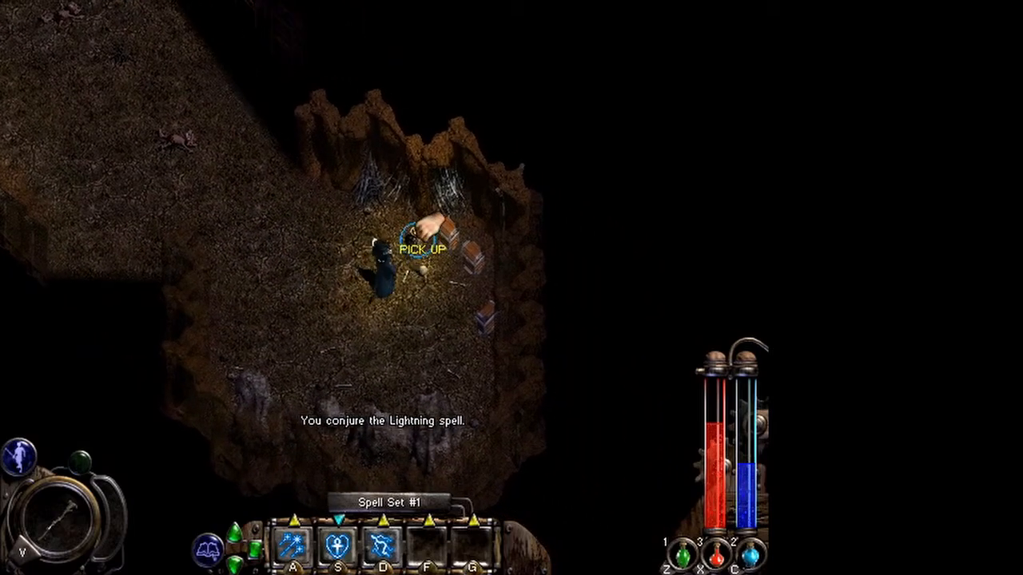
pyautogui.click(431, 239)
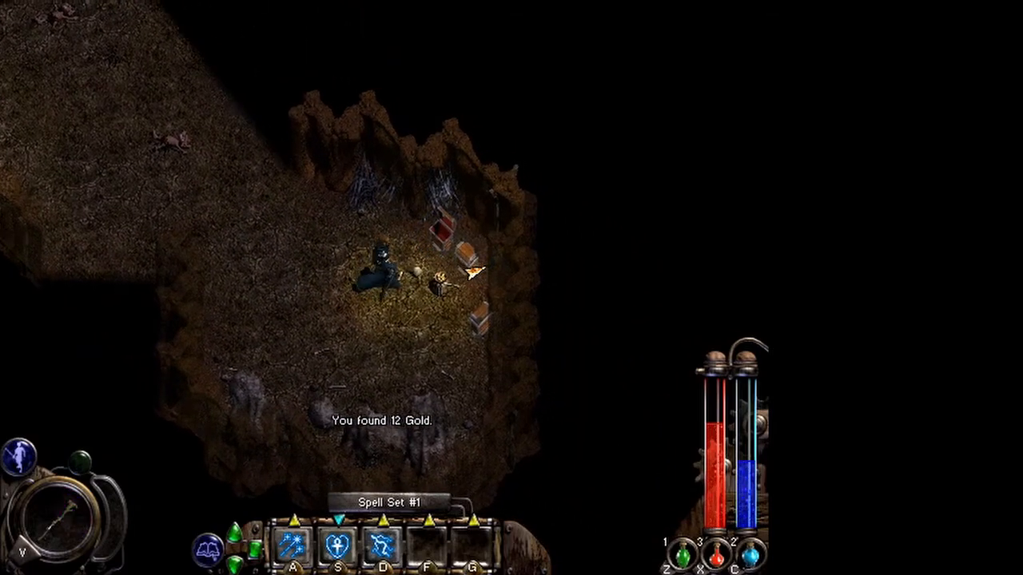